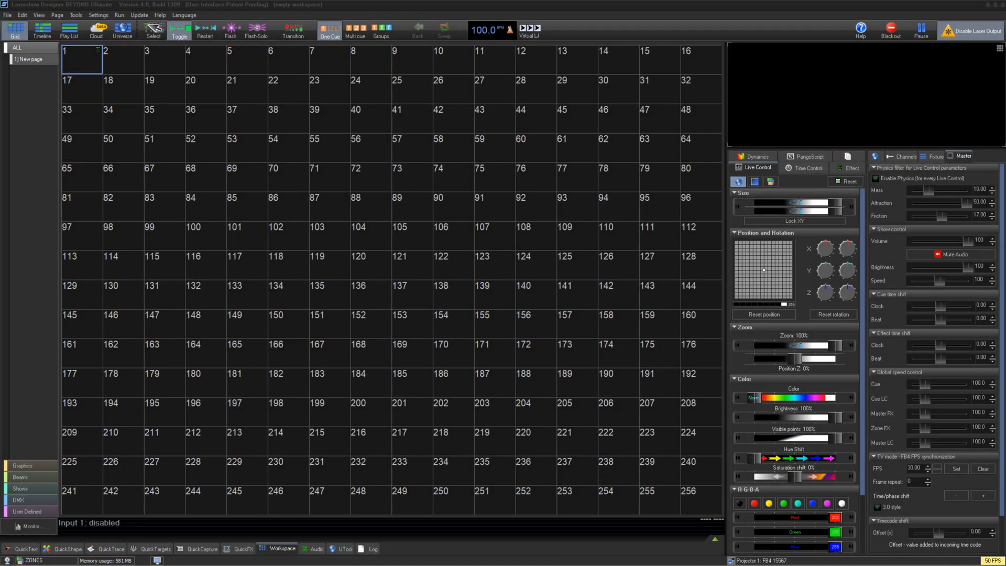
# Step: Launch the Advanced Shape editor from cue 1 and dismiss its Save dialog without saving
pyautogui.click(81, 59)
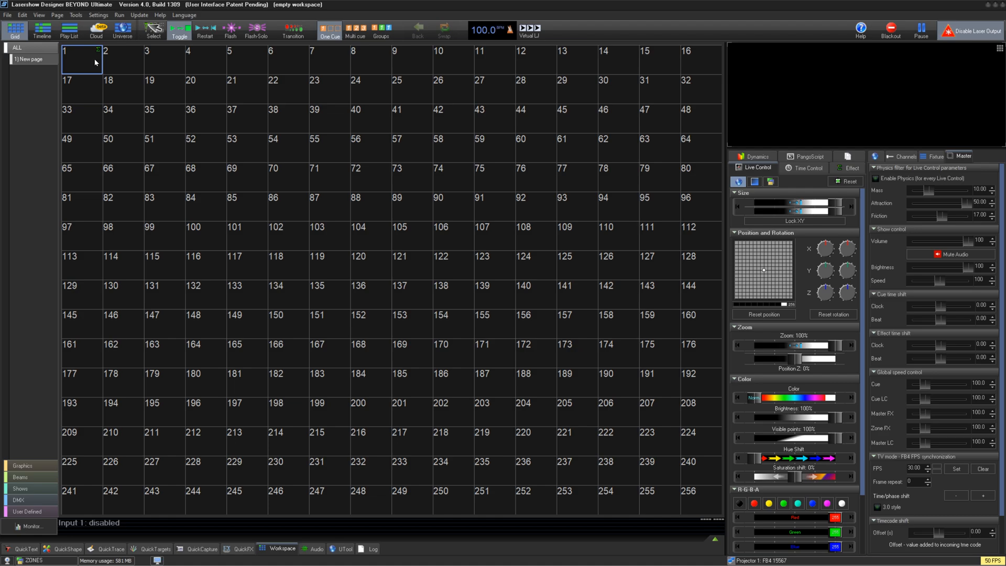
pyautogui.rightClick(81, 60)
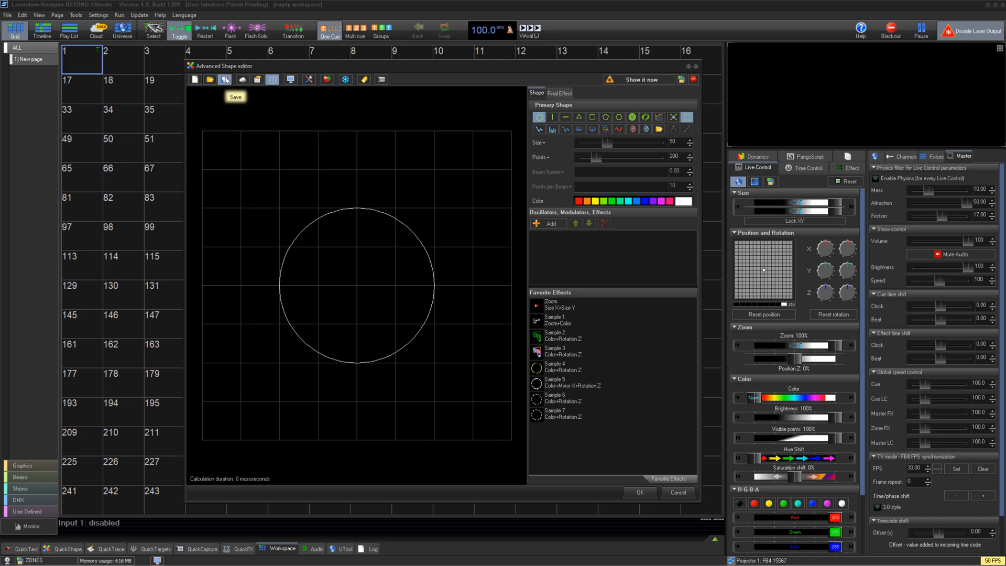
pyautogui.click(224, 78)
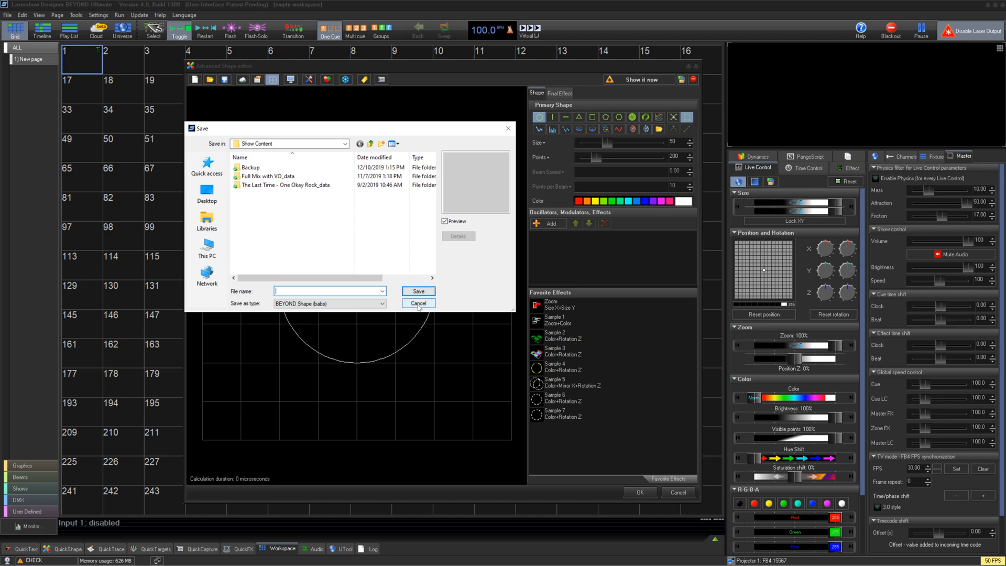
pyautogui.click(418, 303)
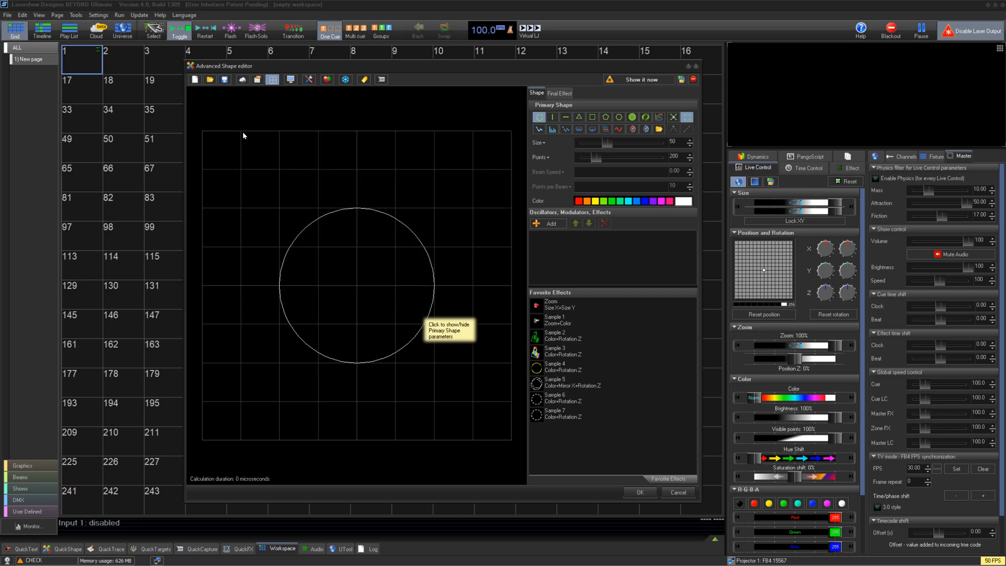
pyautogui.moveTo(242, 79)
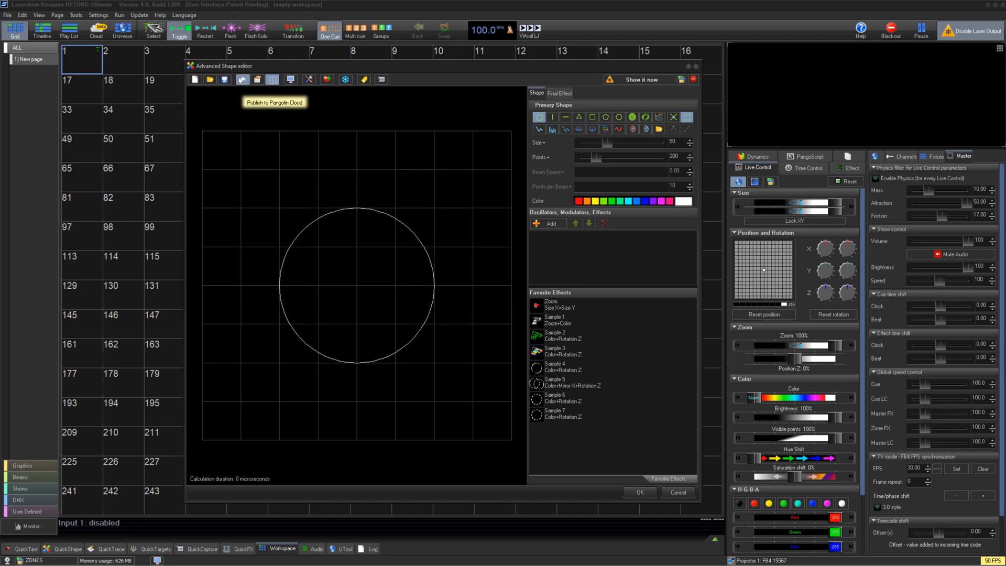
pyautogui.moveTo(328, 78)
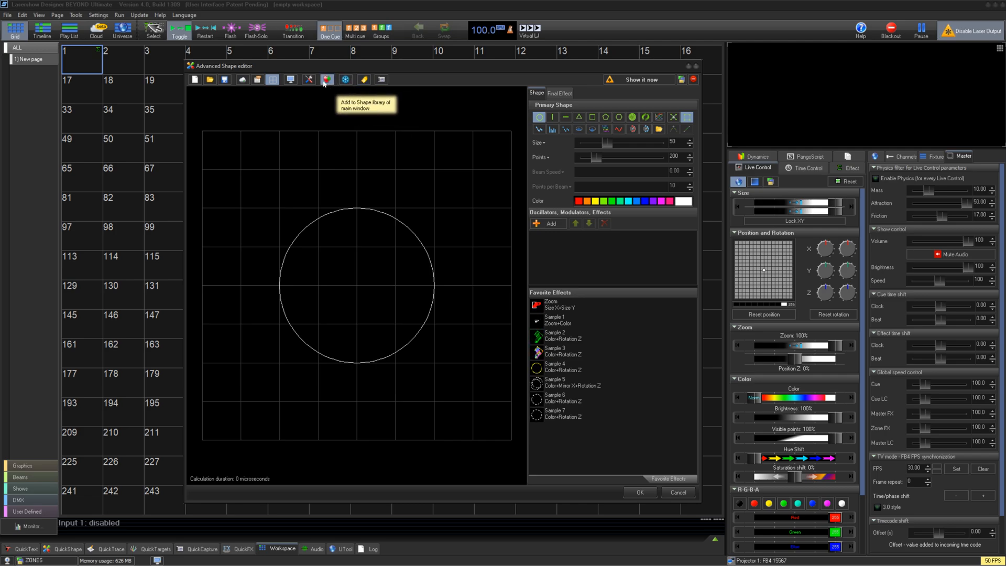
pyautogui.moveTo(345, 79)
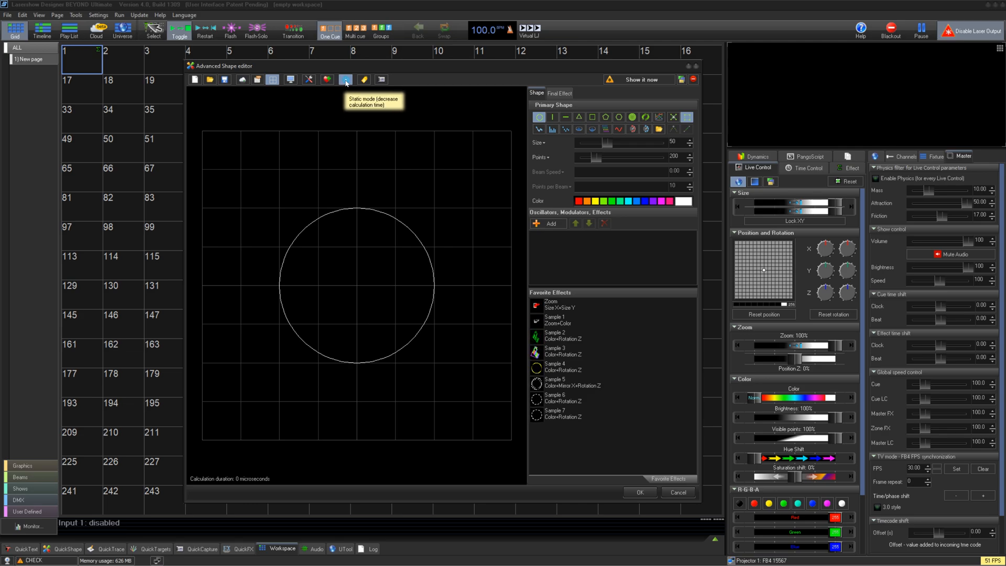
pyautogui.moveTo(364, 79)
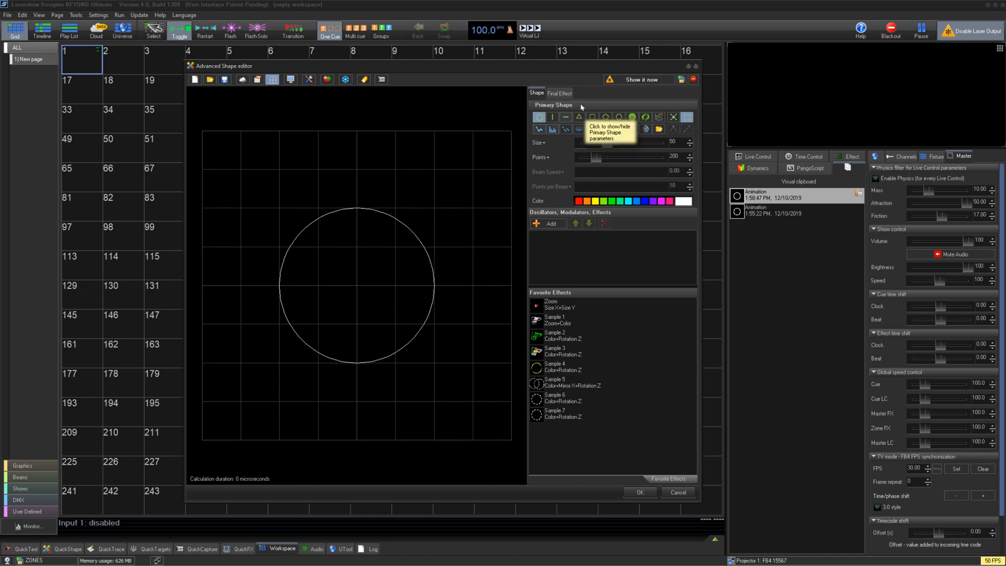
pyautogui.moveTo(638, 79)
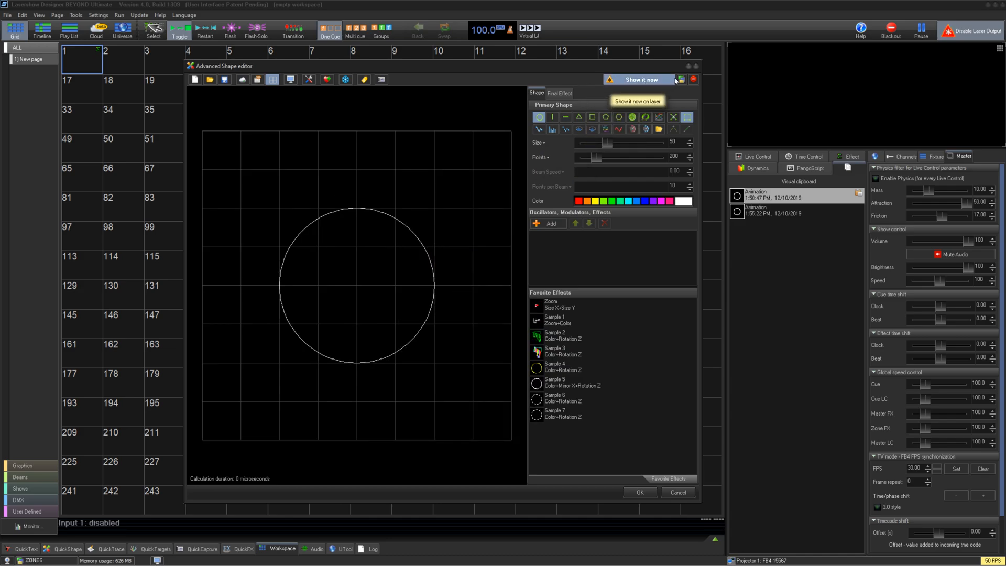
# Step: Send the default circle to the live laser output via 'Show it now'
pyautogui.click(638, 80)
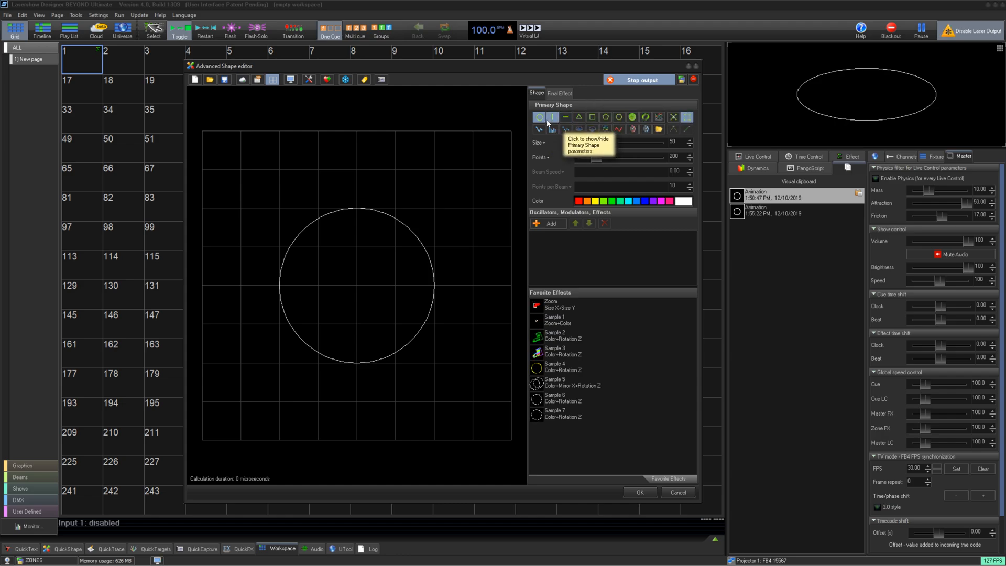
# Step: Change the primary shape to a triangle in beam mode
pyautogui.click(579, 117)
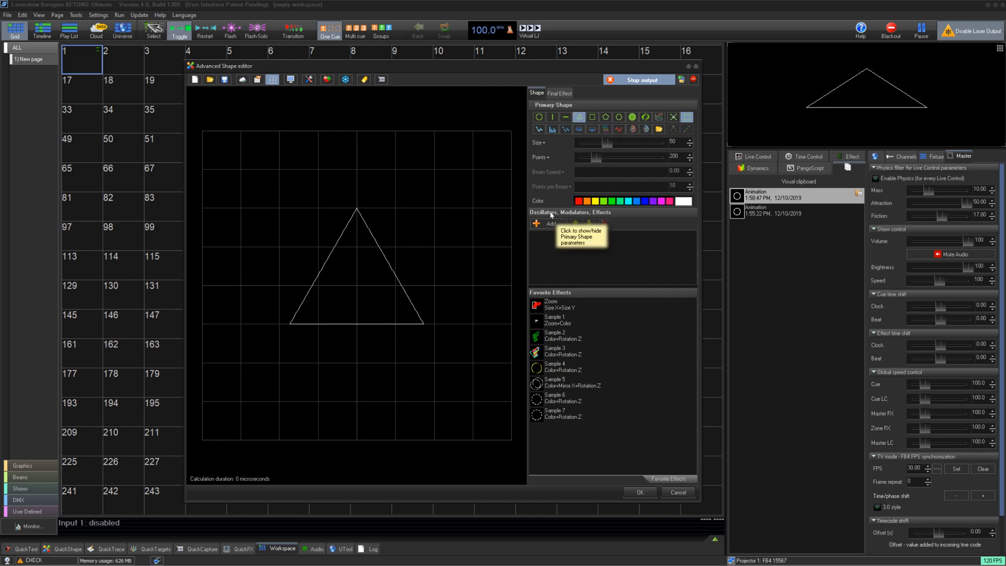
pyautogui.moveTo(674, 117)
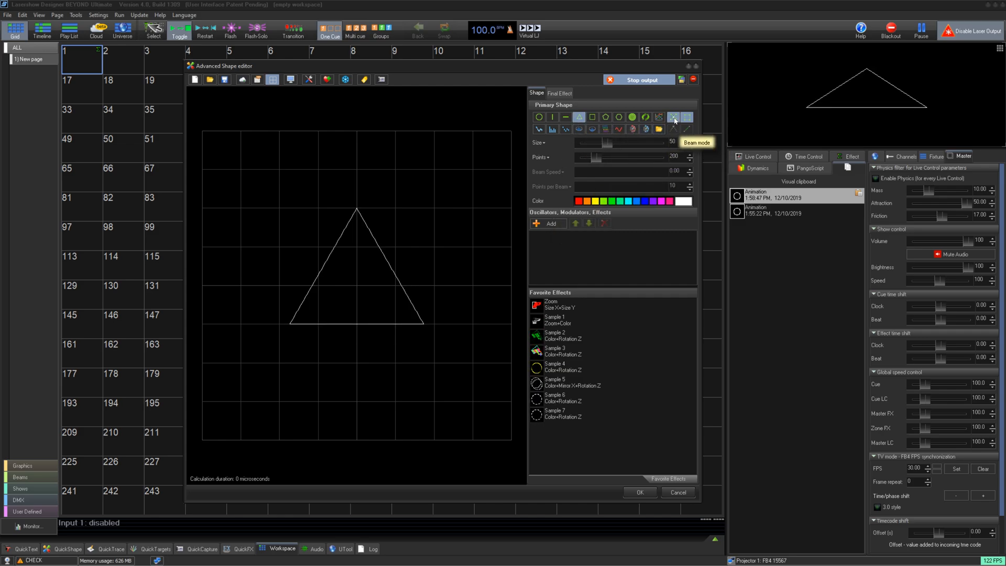
pyautogui.click(674, 116)
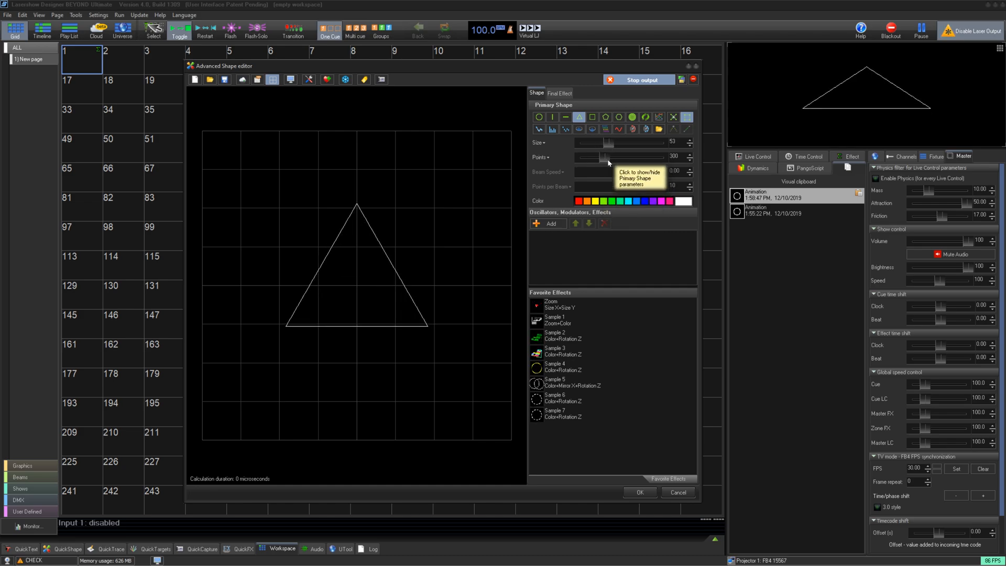
# Step: Set the triangle to 20 points, beam speed 13.92 and 10 points per beam for a dotted look
pyautogui.moveTo(608, 157); pyautogui.dragTo(604, 157)
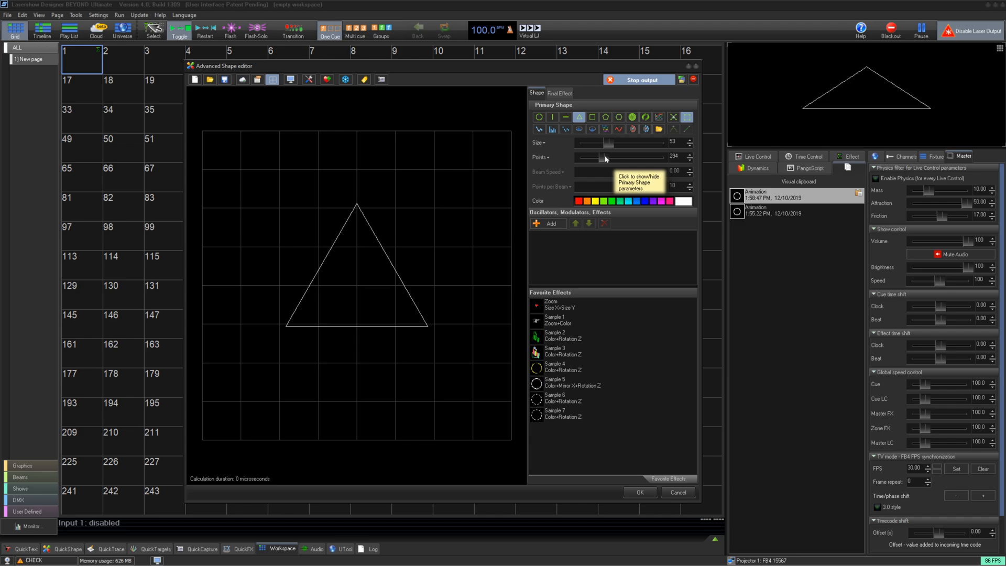
pyautogui.moveTo(647, 156); pyautogui.dragTo(619, 156)
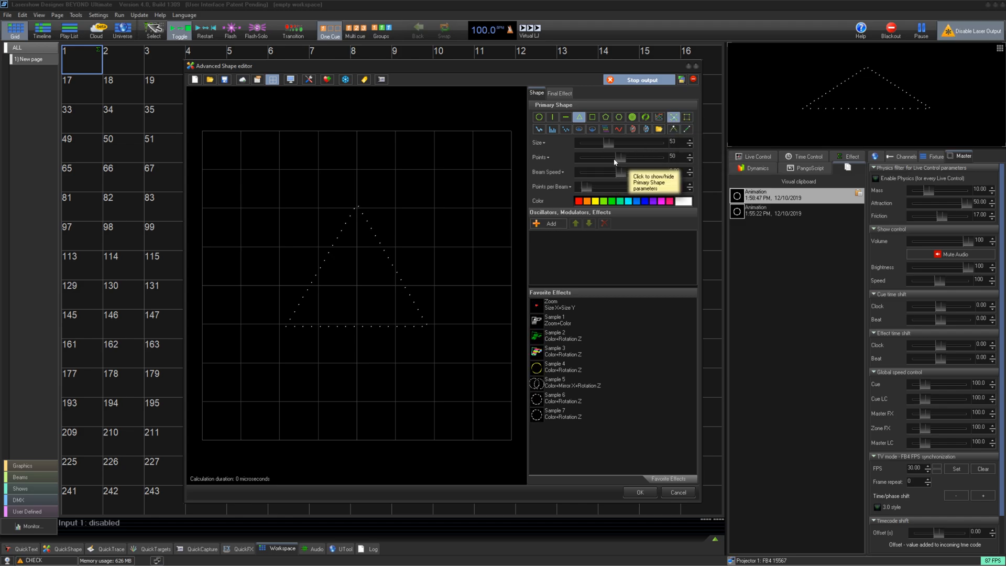
pyautogui.moveTo(616, 157); pyautogui.dragTo(590, 157)
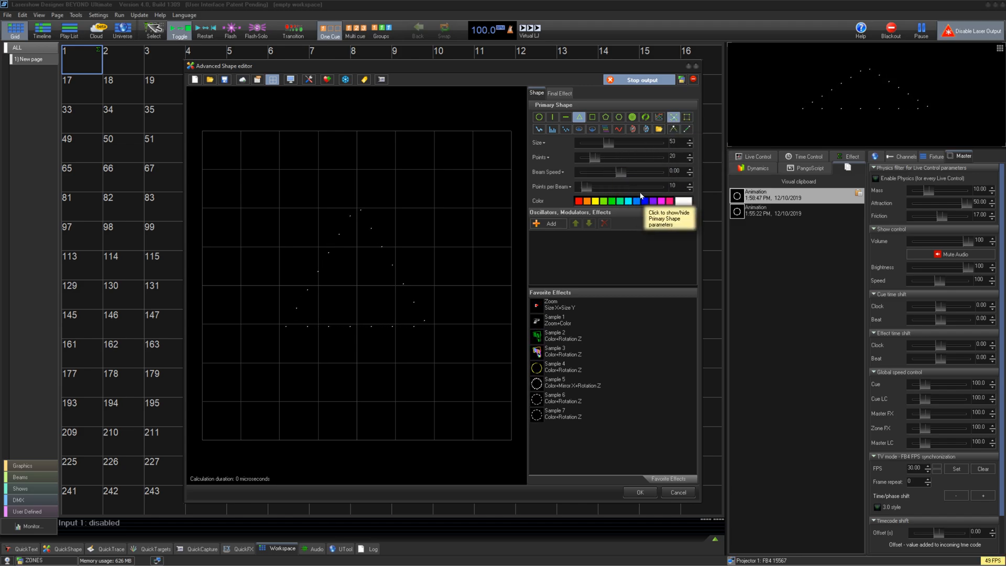
pyautogui.moveTo(590, 171); pyautogui.dragTo(623, 171)
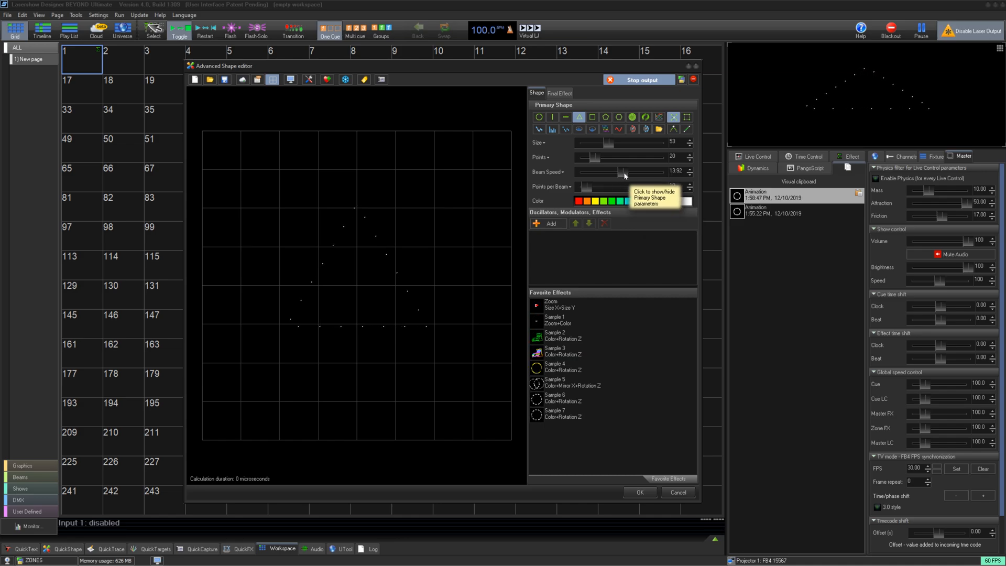
pyautogui.moveTo(623, 186); pyautogui.dragTo(600, 186)
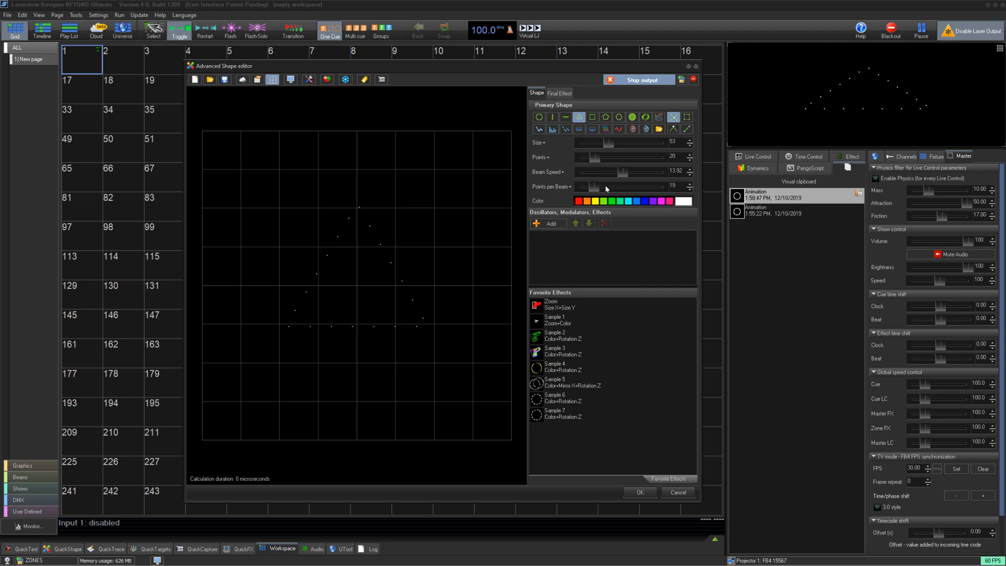
pyautogui.moveTo(635, 186); pyautogui.dragTo(593, 186)
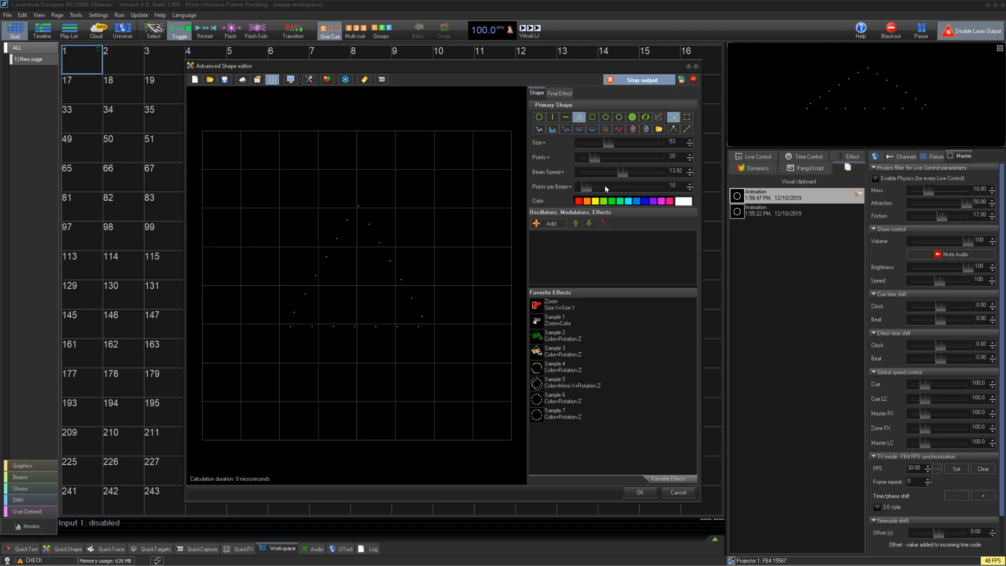
pyautogui.moveTo(607, 188)
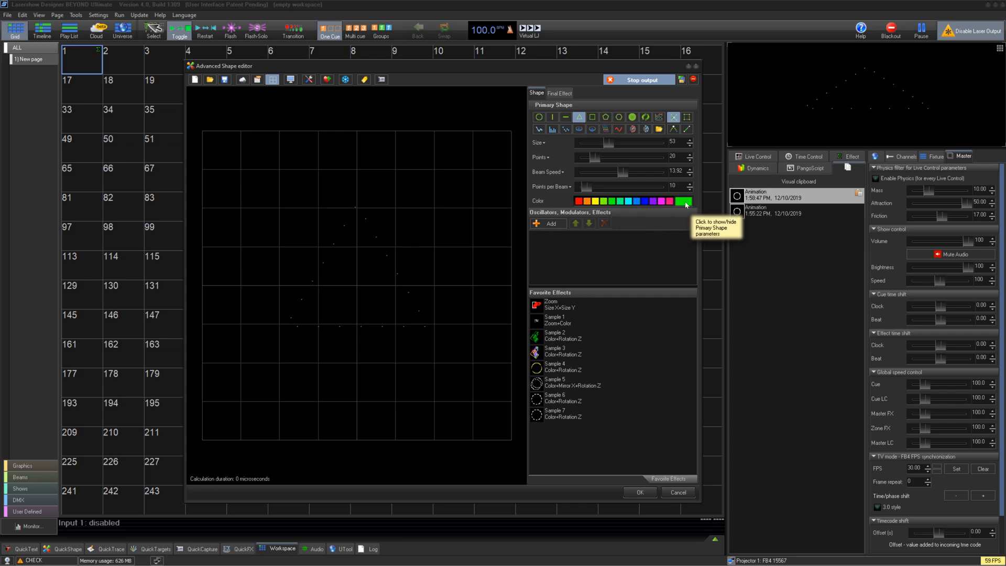
pyautogui.click(685, 202)
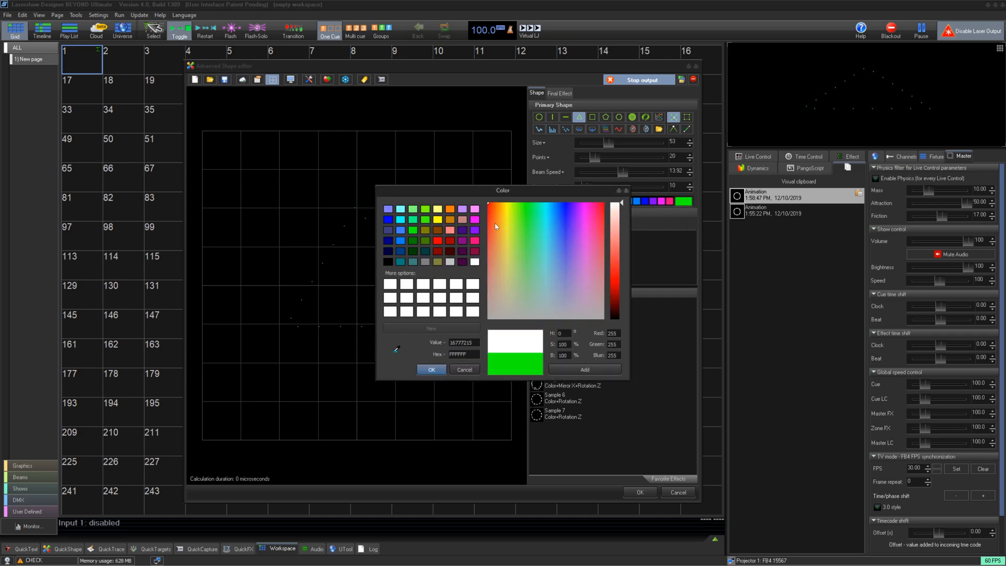
pyautogui.click(431, 368)
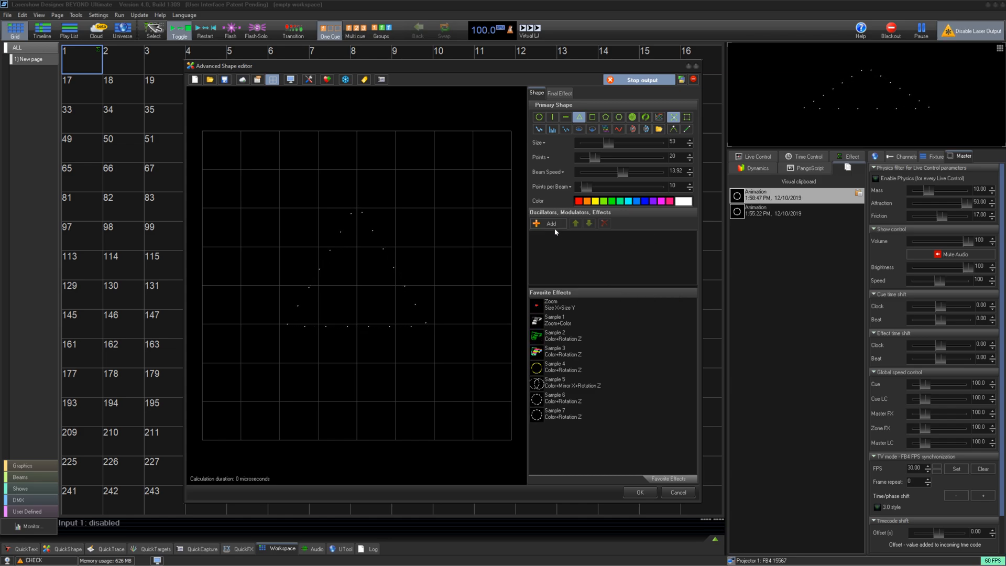
# Step: Add oscillating Zoom (2 beats), Position X and Y-oscillator effects, then store the shape in cue 1
pyautogui.click(546, 224)
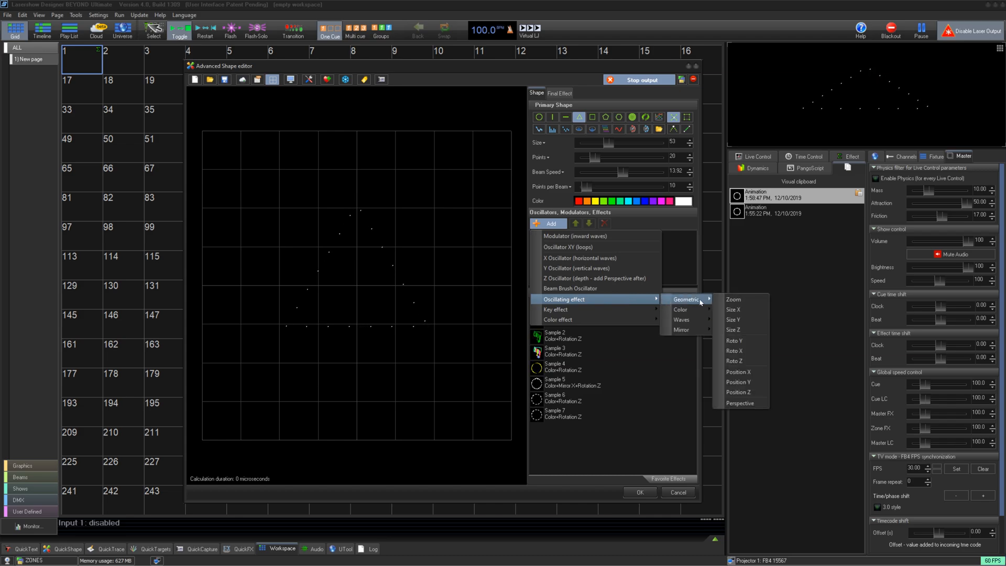
pyautogui.moveTo(734, 299)
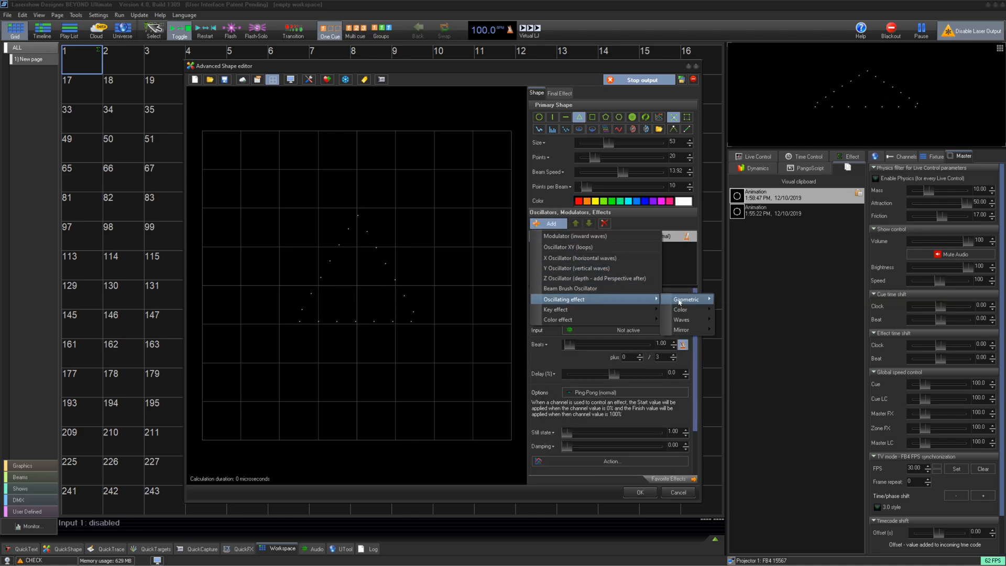
pyautogui.click(686, 299)
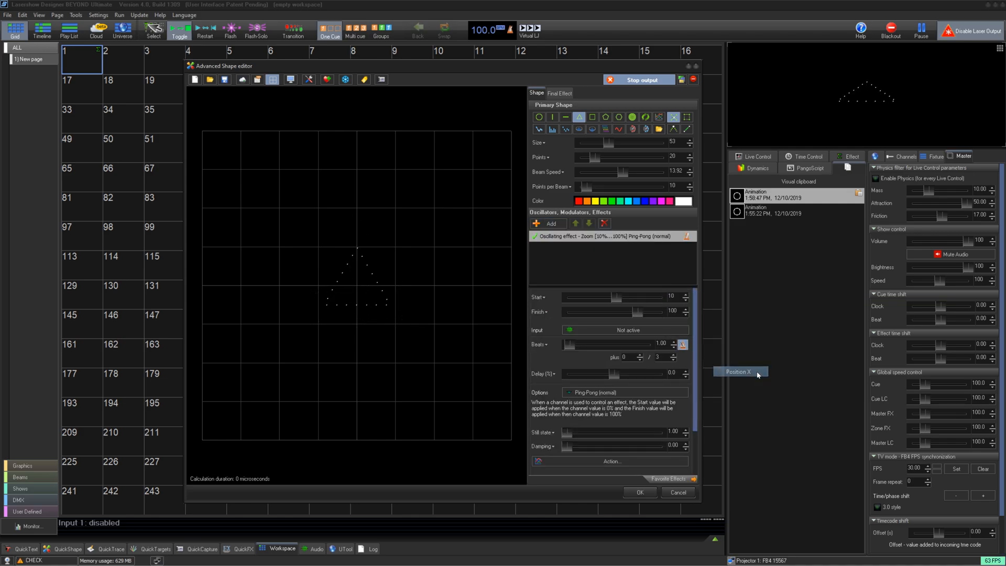
pyautogui.click(549, 223)
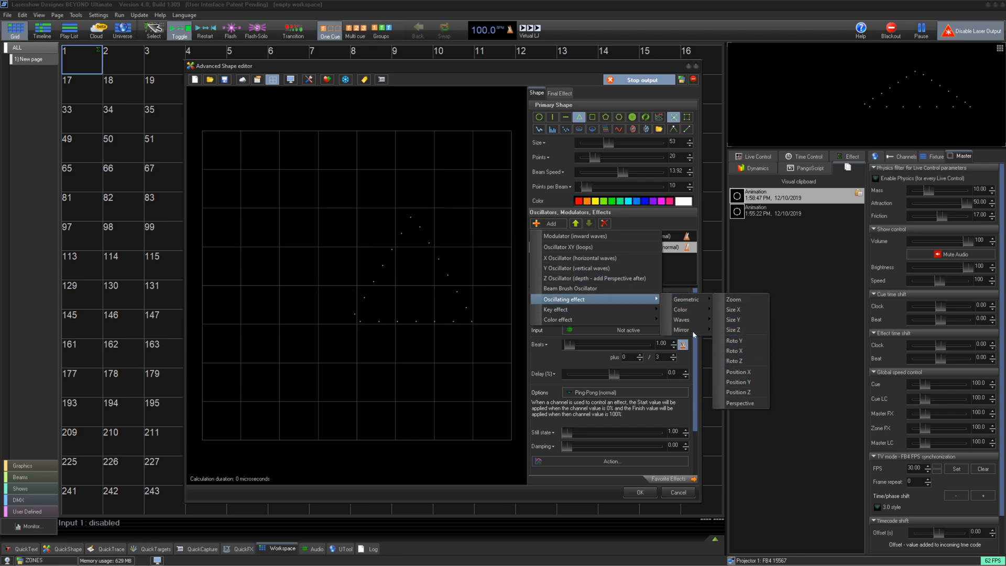
pyautogui.click(575, 267)
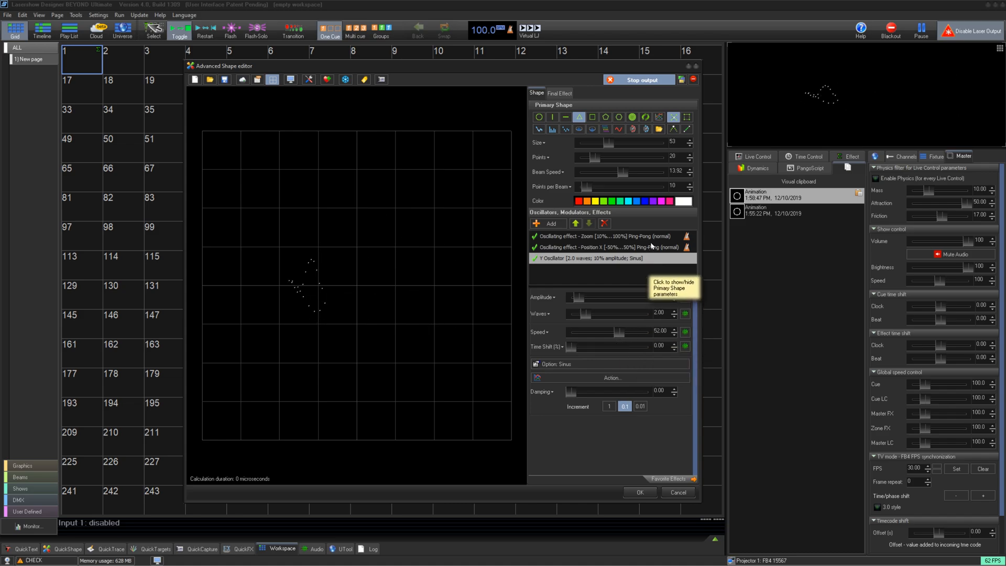
pyautogui.click(600, 248)
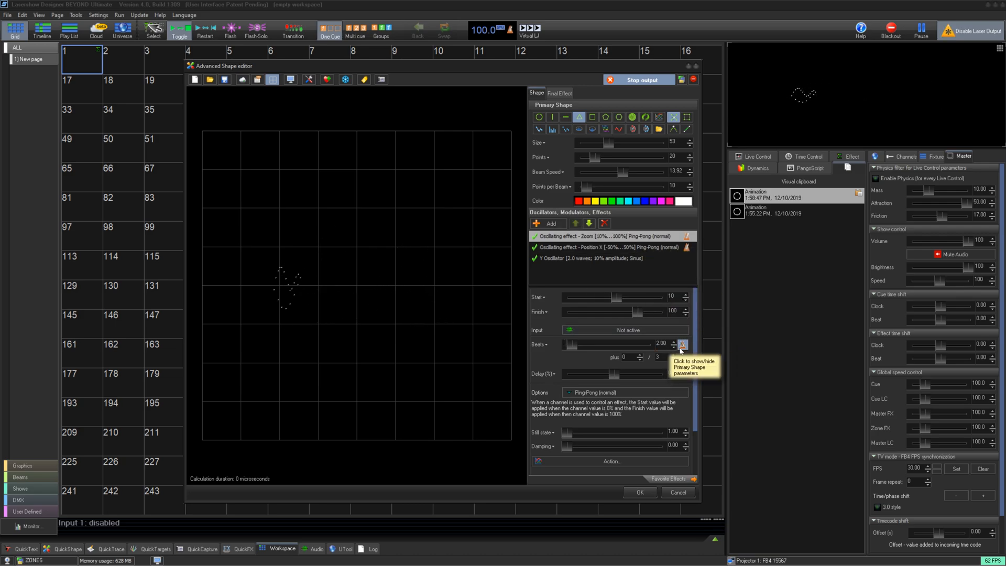
pyautogui.click(639, 492)
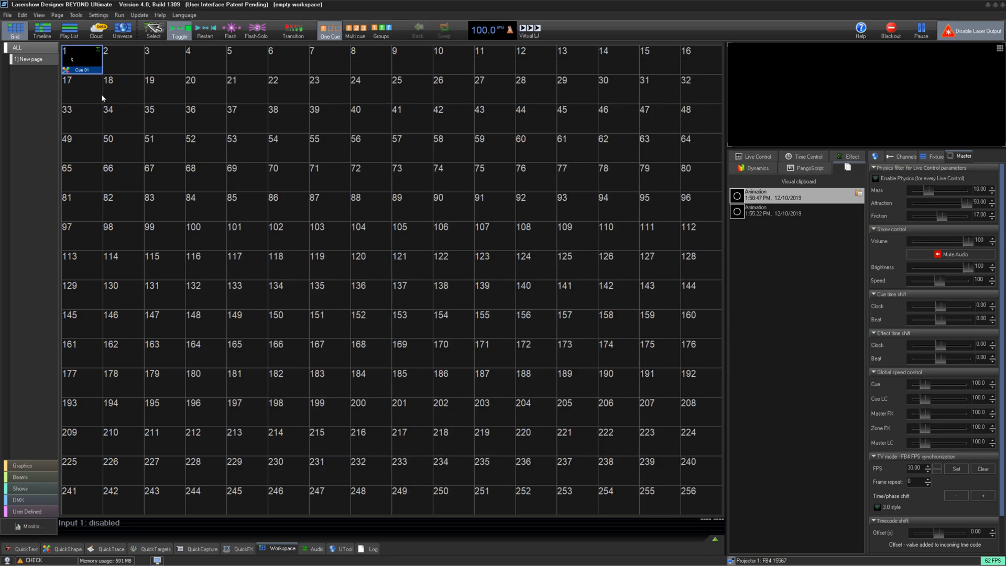
# Step: Play cue 1 with the animated dotted triangle and bring up the workspace File options
pyautogui.click(82, 58)
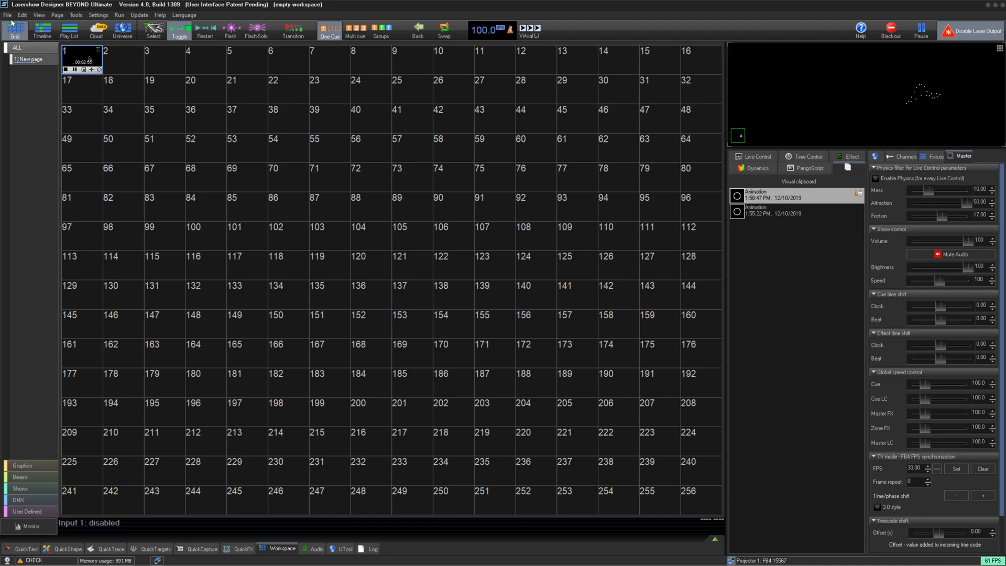
pyautogui.click(8, 15)
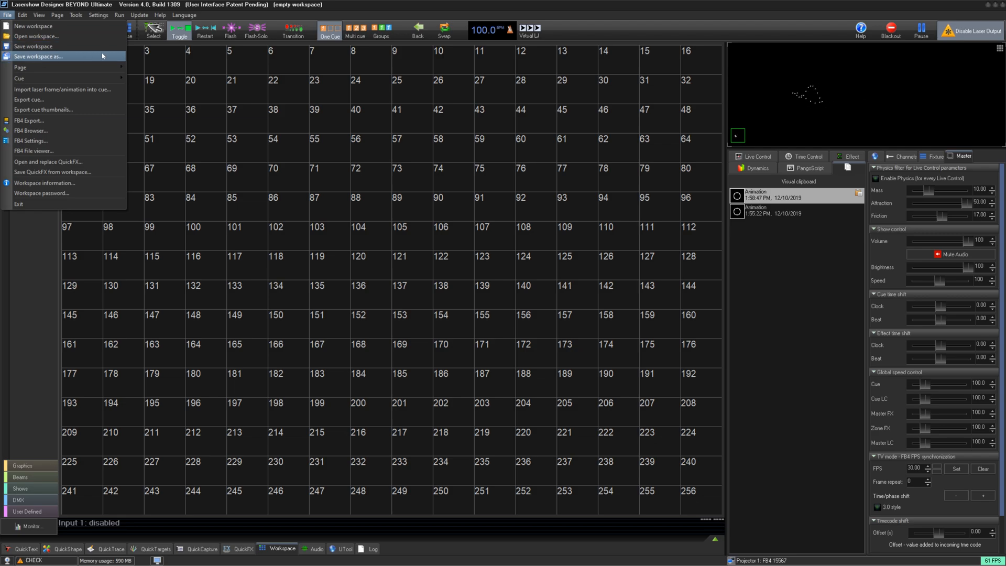